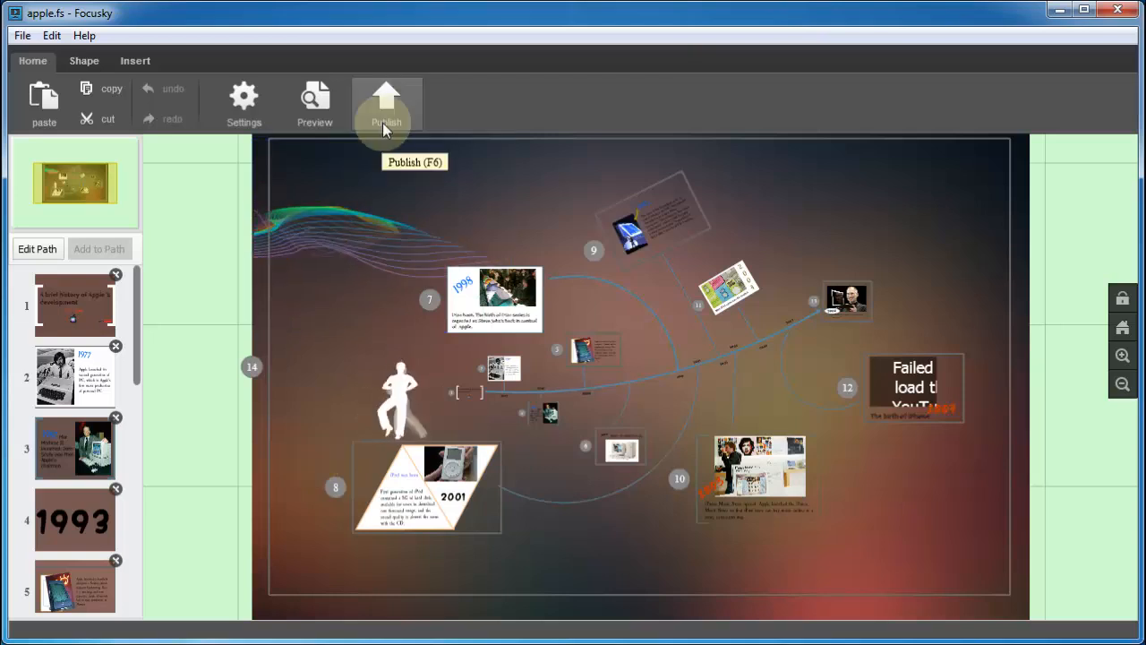
- Publish as HTML and change the advanced meta title from Demo to 'apple'
click(386, 103)
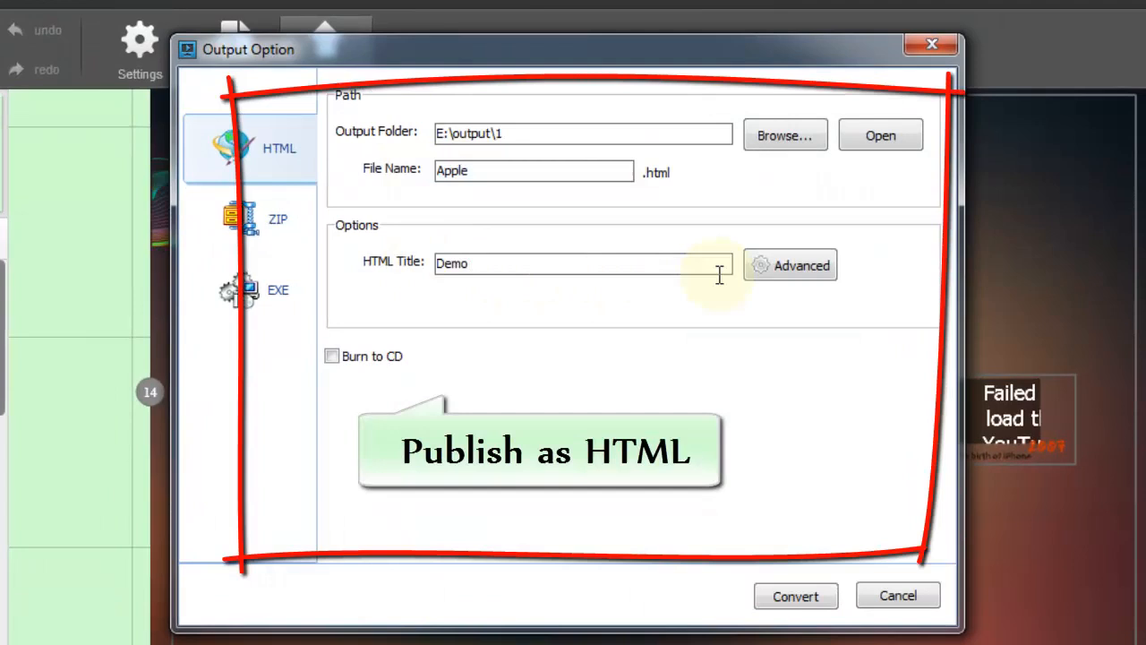
click(790, 265)
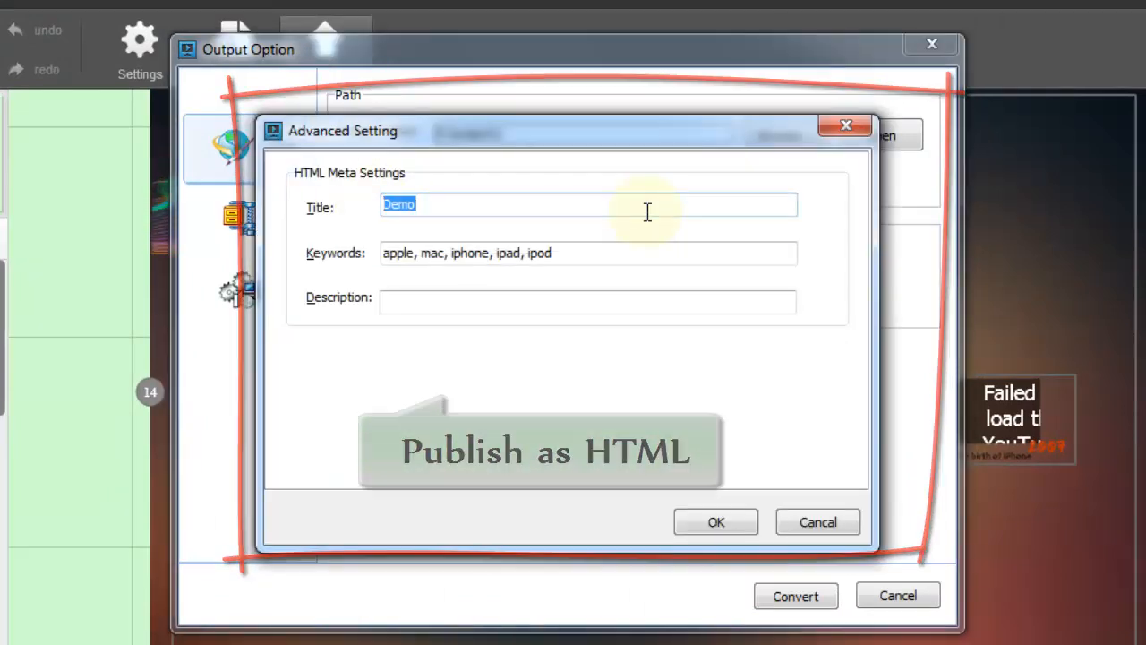
text(apl=)
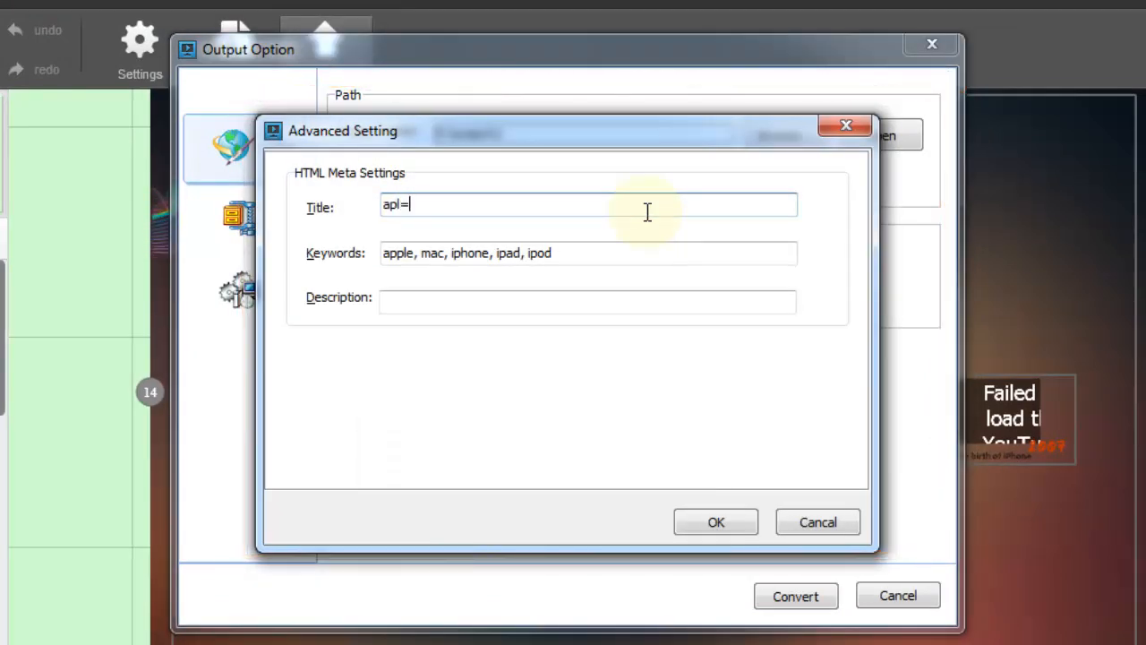
text(apple)
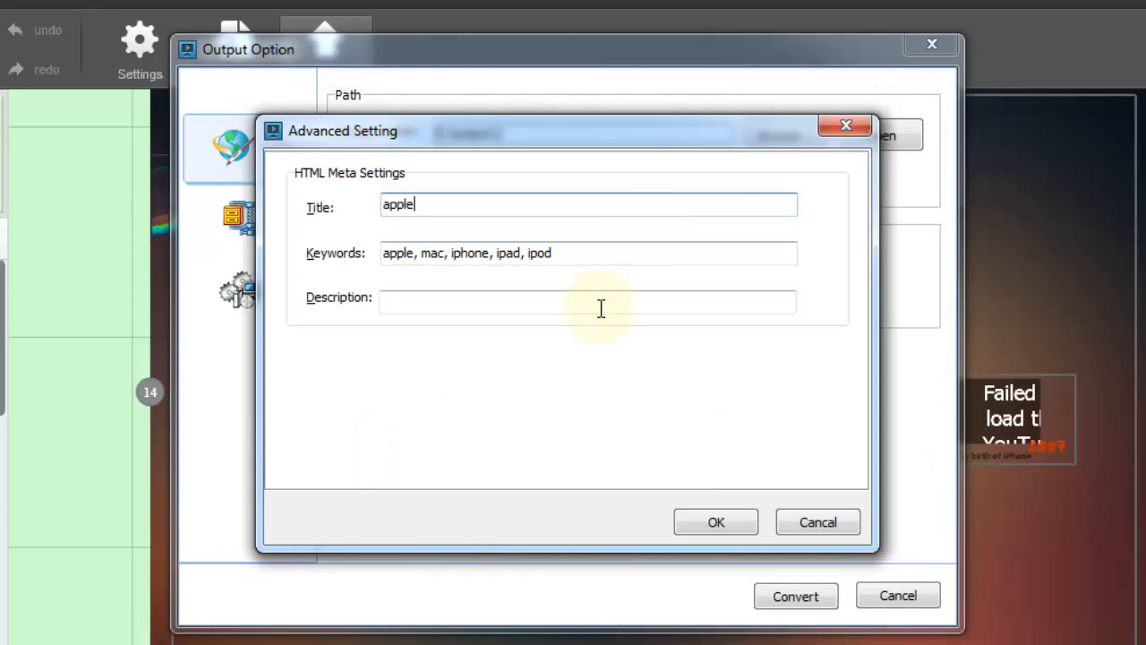
- Confirm the meta settings, open folder 1 in Dropbox Public, and right-click Apple.html
click(715, 522)
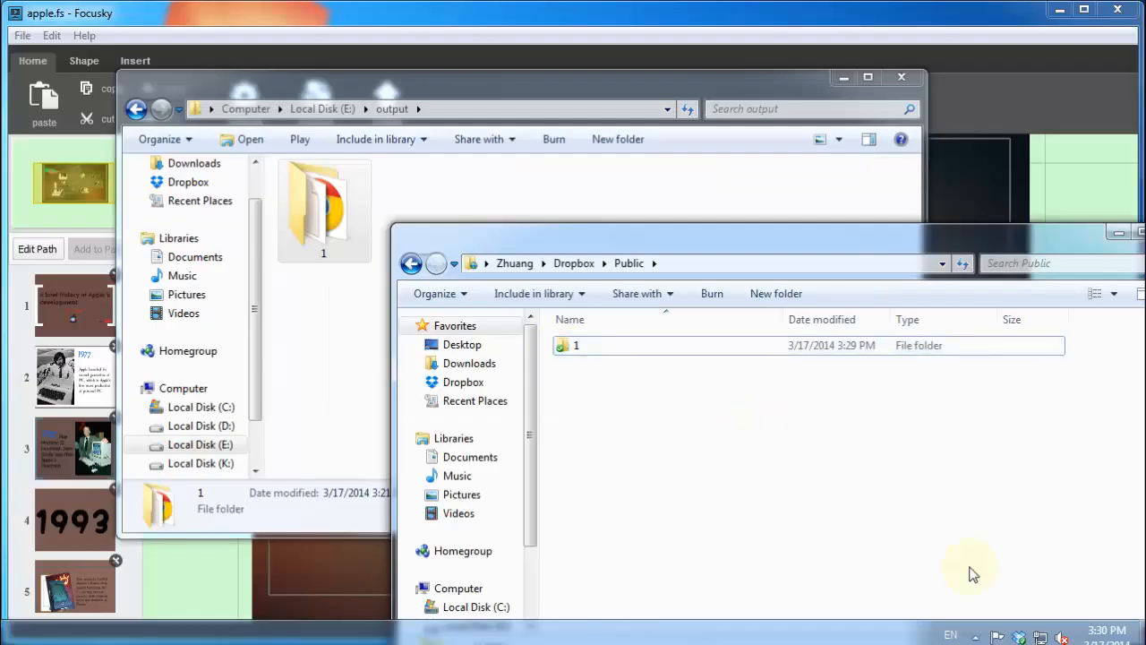
mouse_move(689, 421)
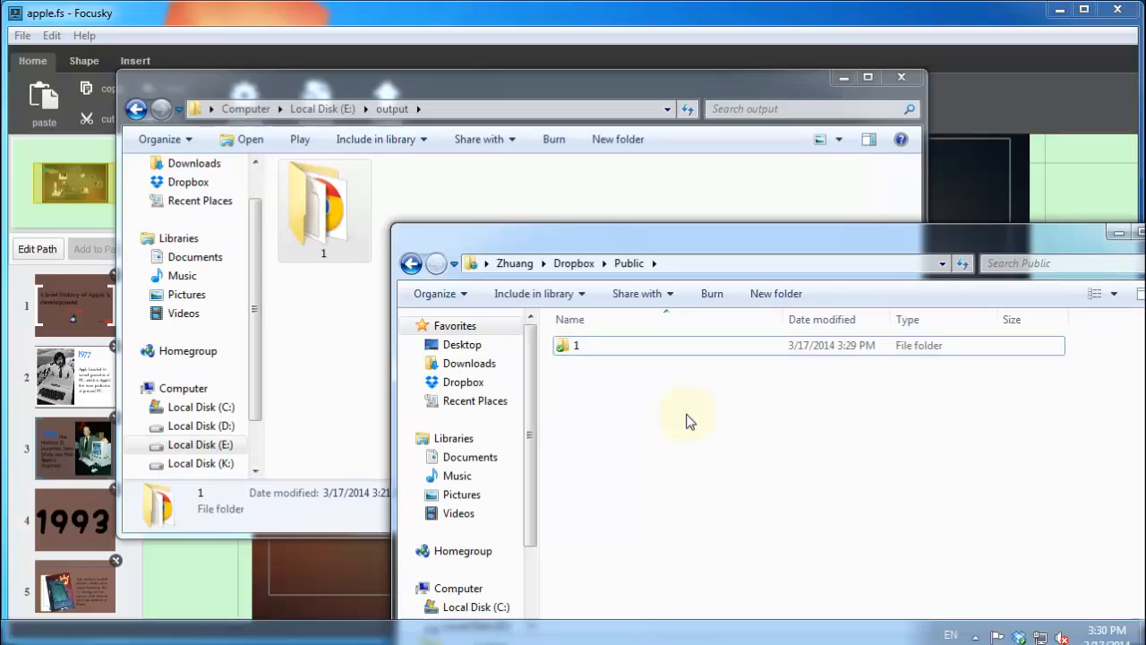
double_click(576, 345)
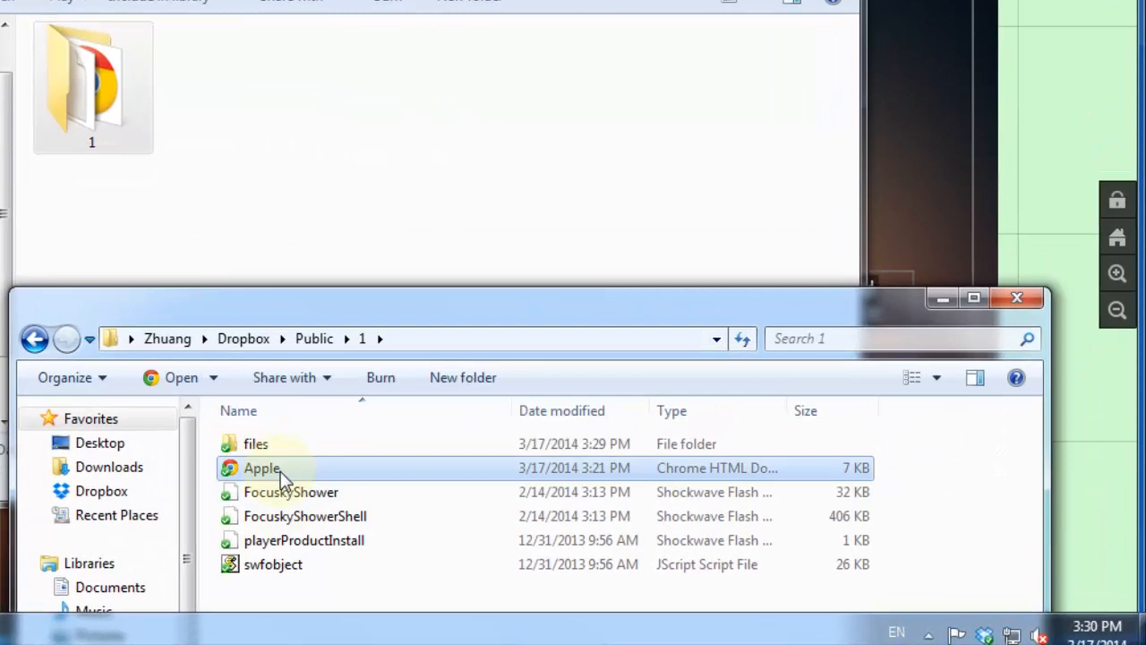
right_click(261, 468)
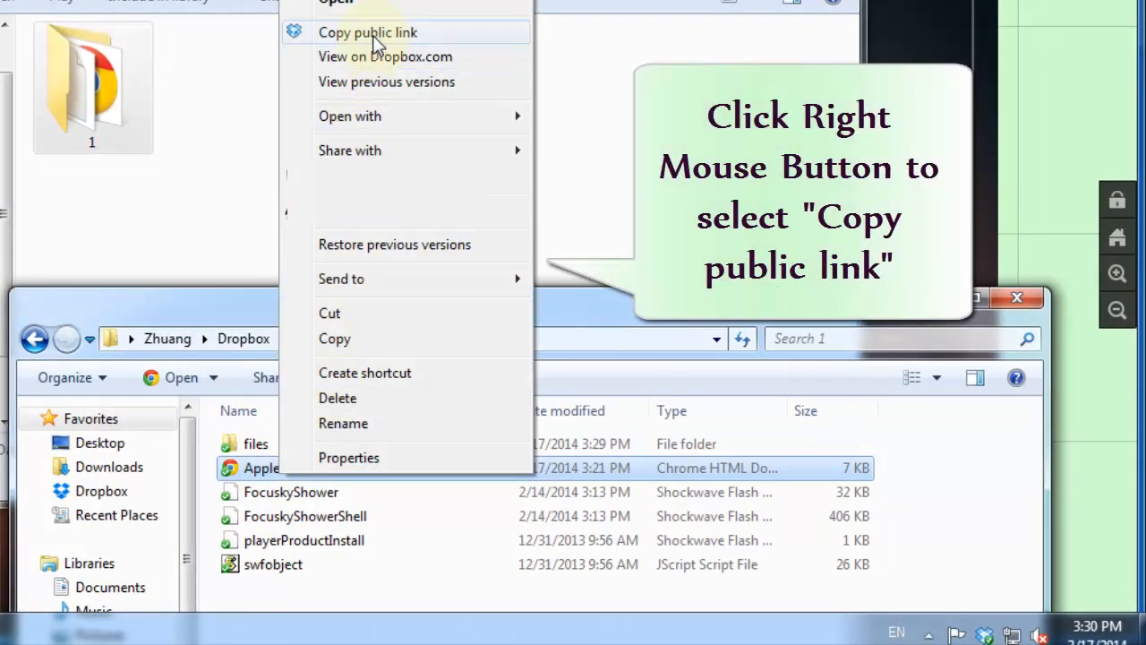
- Paste the copied Dropbox public link to Apple.html into a new Chrome tab's address bar
click(367, 32)
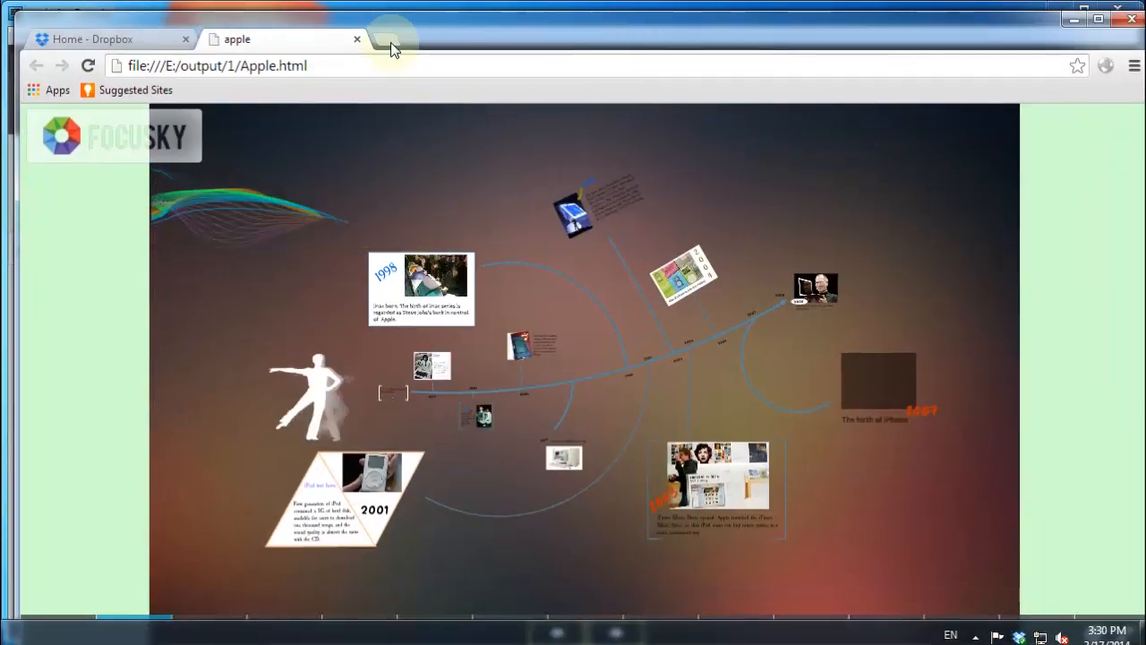
right_click(233, 64)
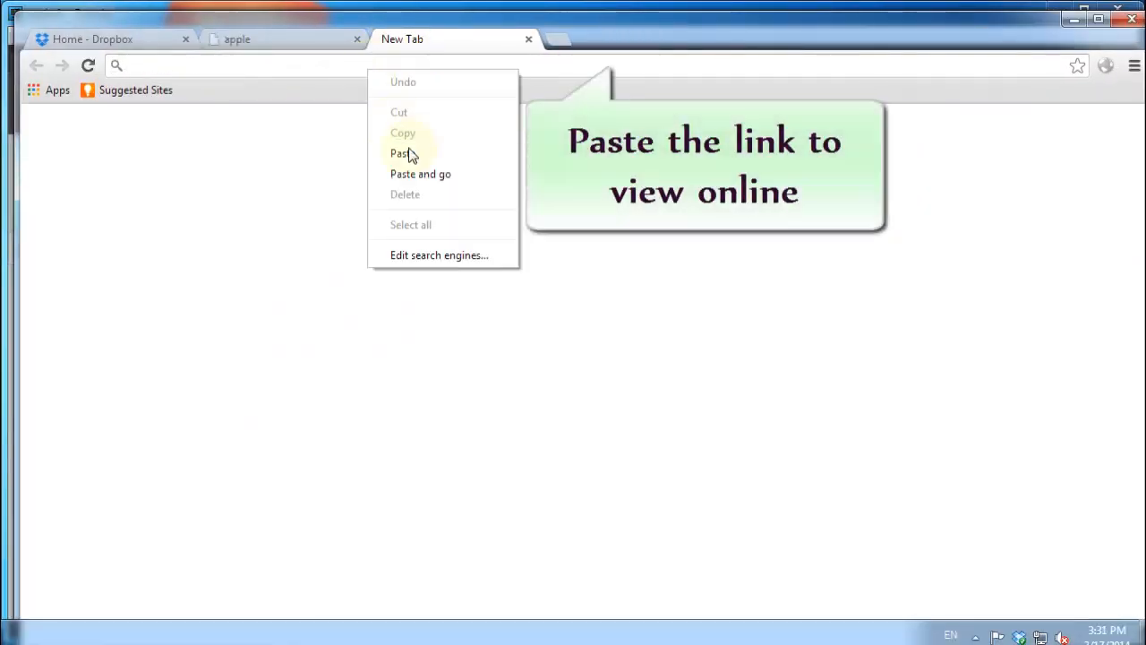
click(400, 153)
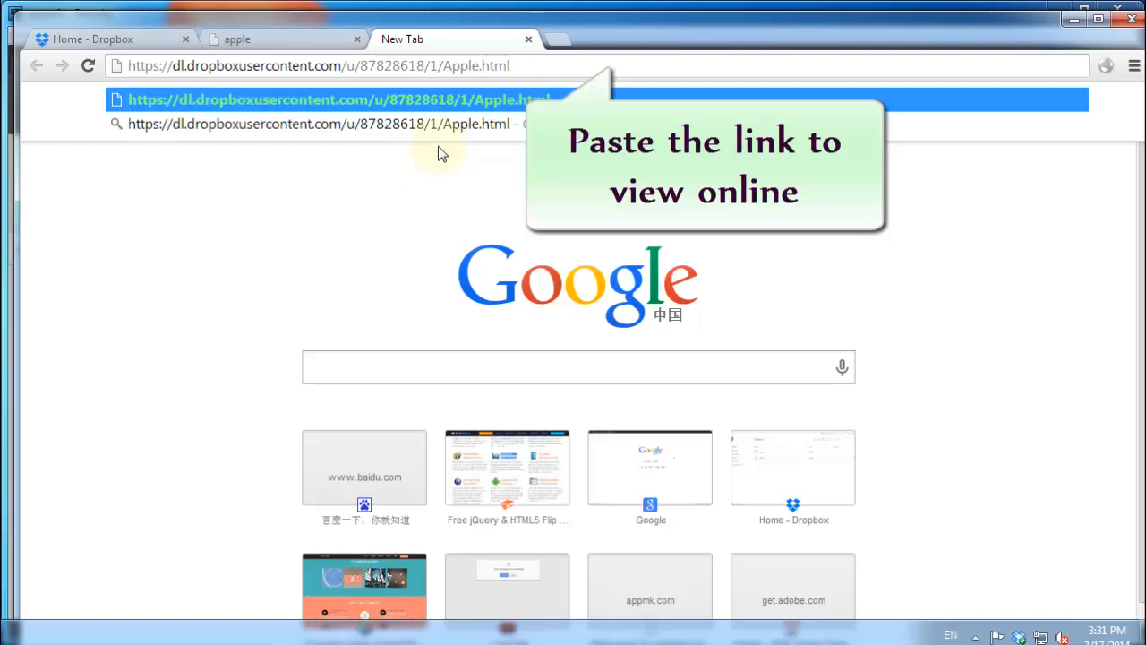